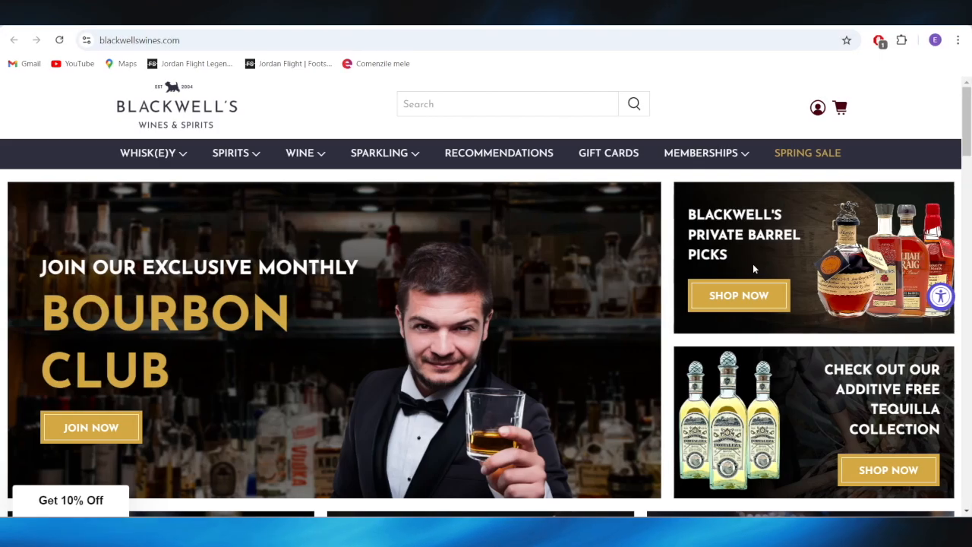
{"action": "mouse_move", "coordinate": [520, 153]}
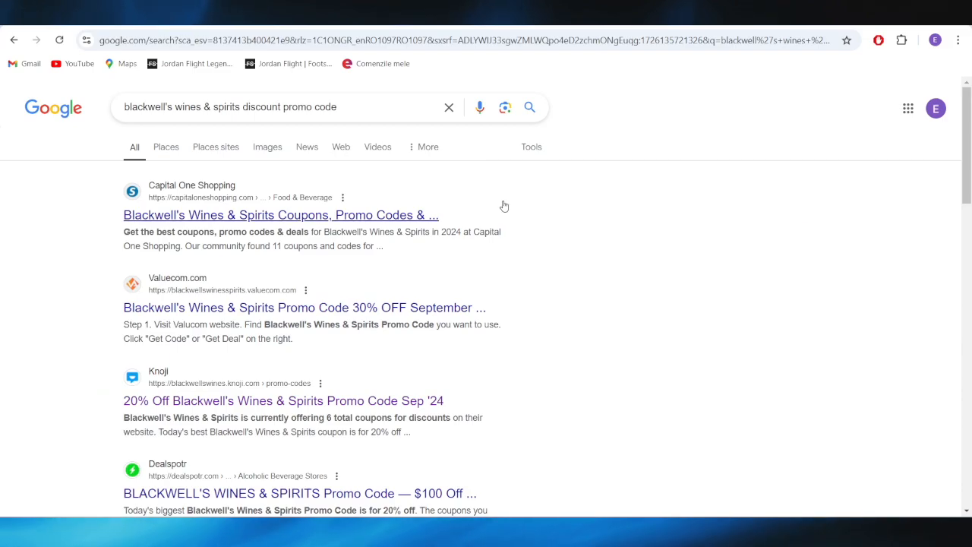
{"action": "mouse_move", "coordinate": [483, 182]}
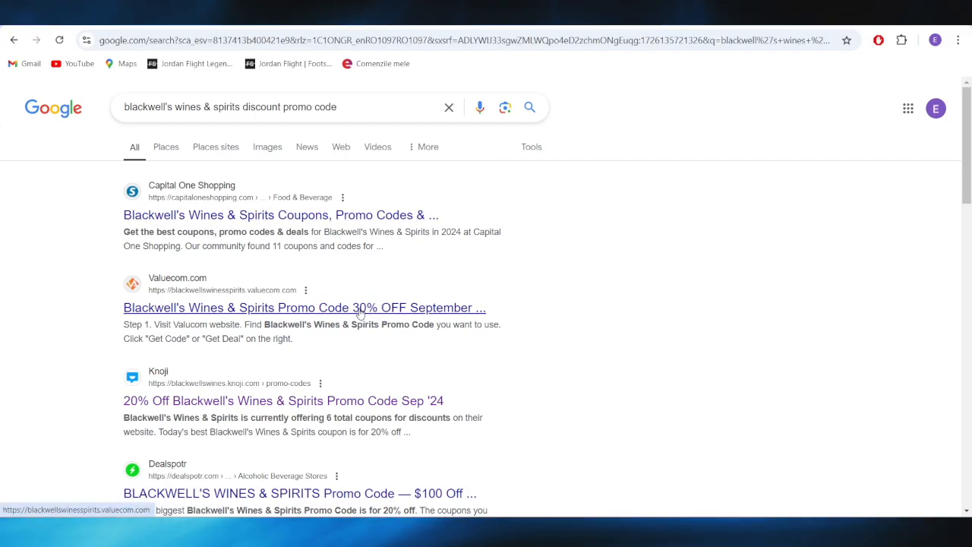
Scroll the Google results for Blackwell's promo codes to reveal the store's own listing
{"action": "scroll", "scroll_direction": "down", "scroll_amount": 3}
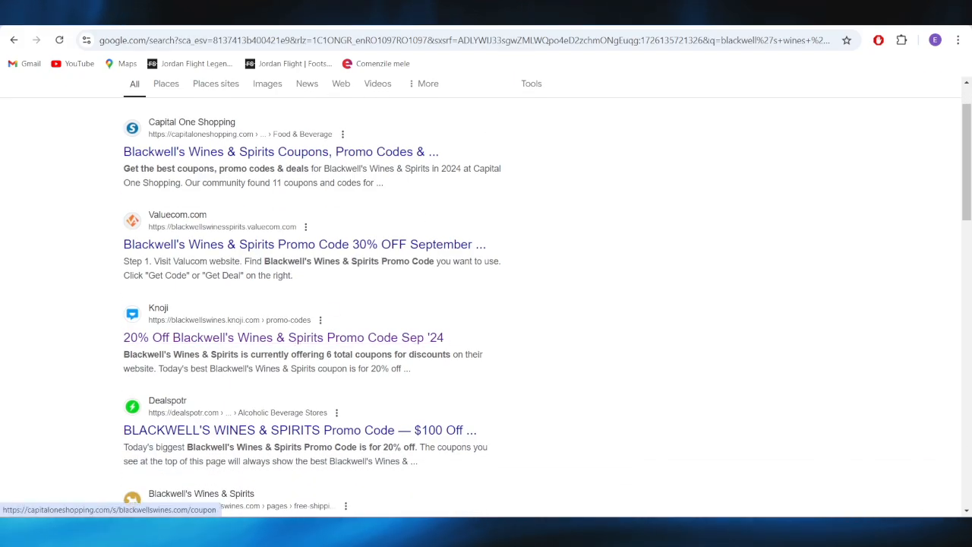
Review Knoji's unverified Blackwell's codes (FREESHIP, SAVE10, SAVE5, EXTRA20) and return to Google results
{"action": "left_click", "coordinate": [283, 337]}
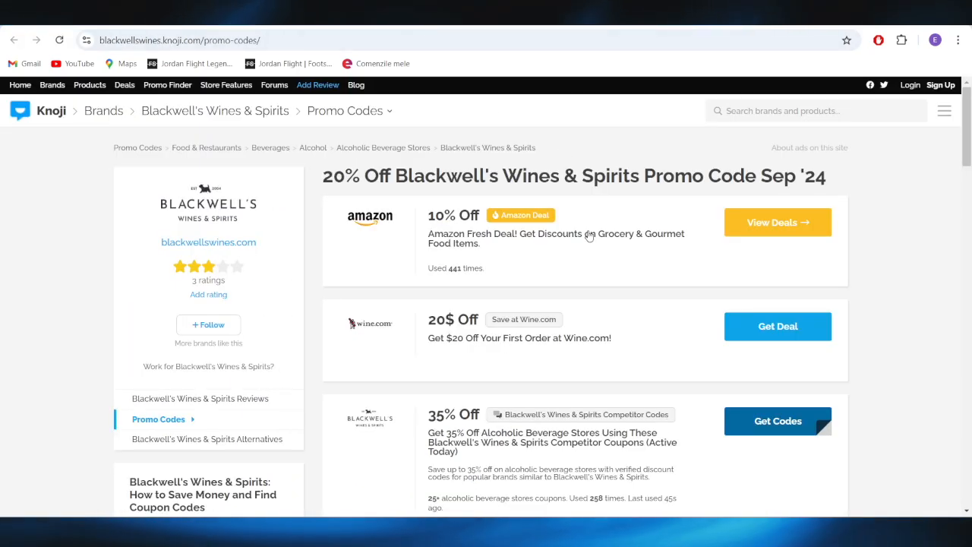
{"action": "scroll", "scroll_direction": "down", "scroll_amount": 3}
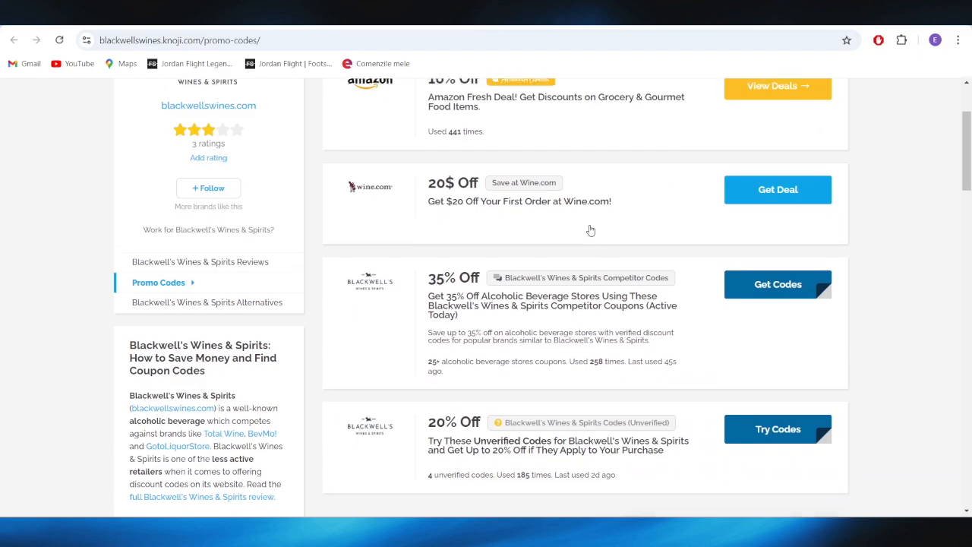
{"action": "scroll", "scroll_direction": "down", "scroll_amount": 3}
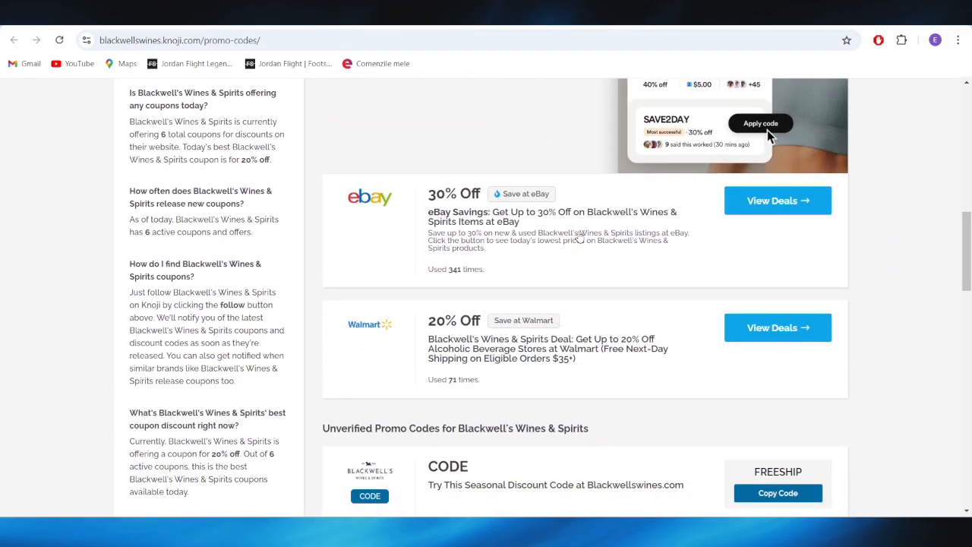
{"action": "scroll", "scroll_direction": "down", "scroll_amount": 3}
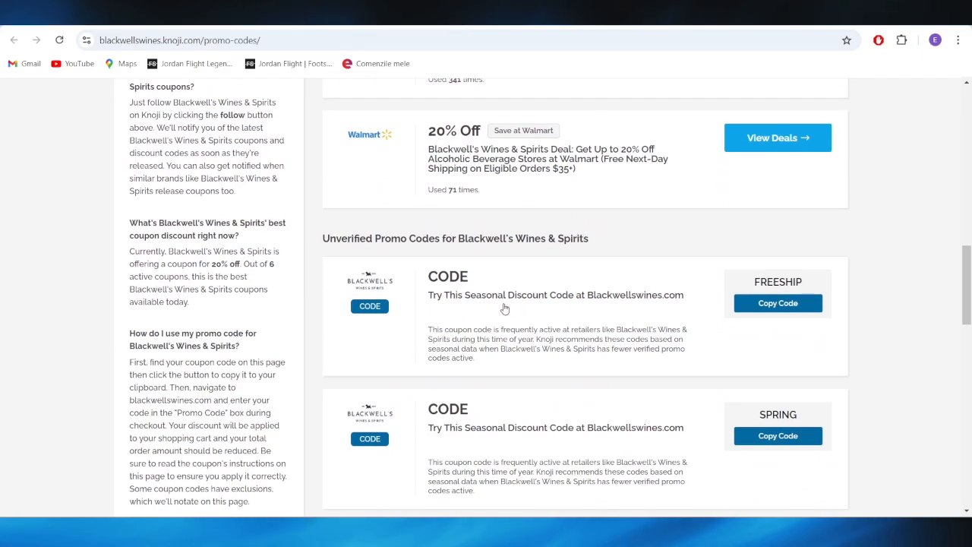
{"action": "mouse_move", "coordinate": [498, 316]}
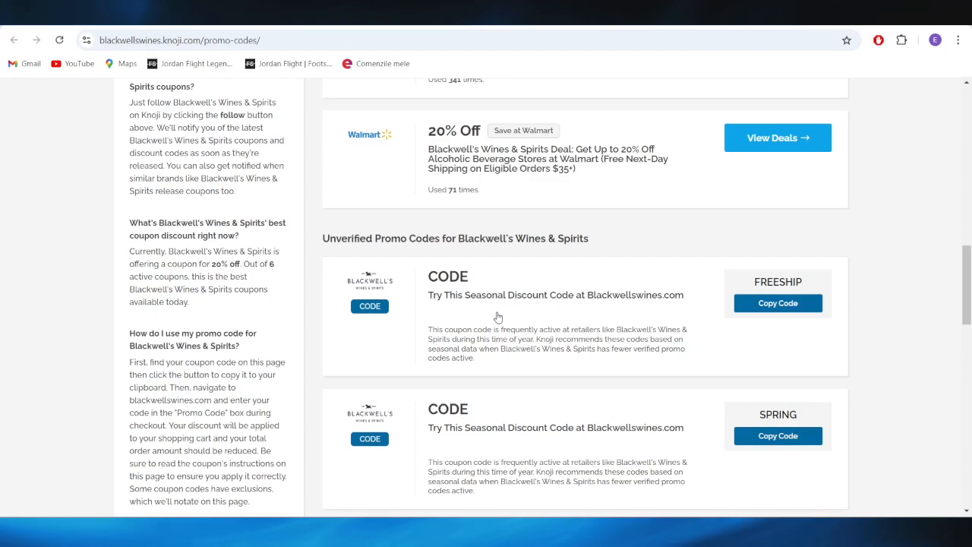
{"action": "mouse_move", "coordinate": [777, 303]}
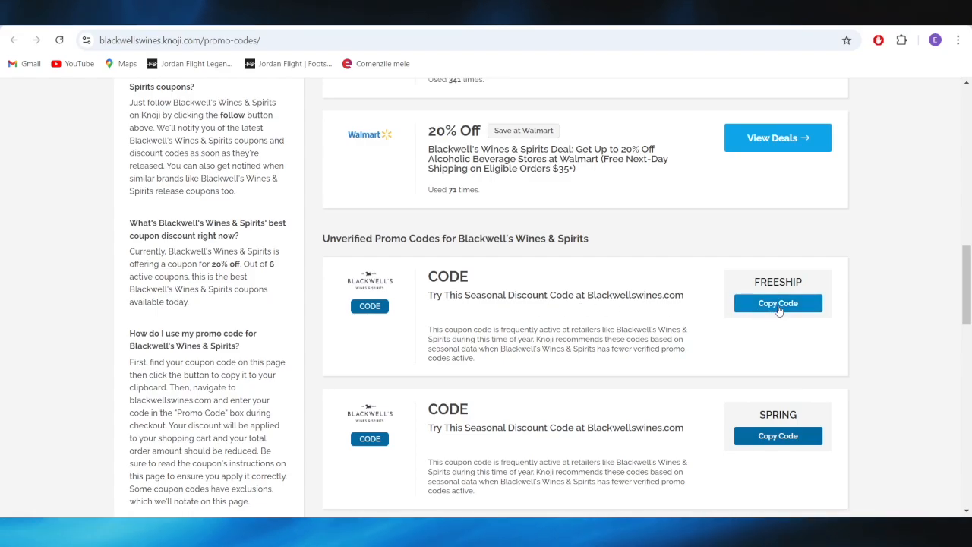
{"action": "scroll", "scroll_direction": "up", "scroll_amount": 3}
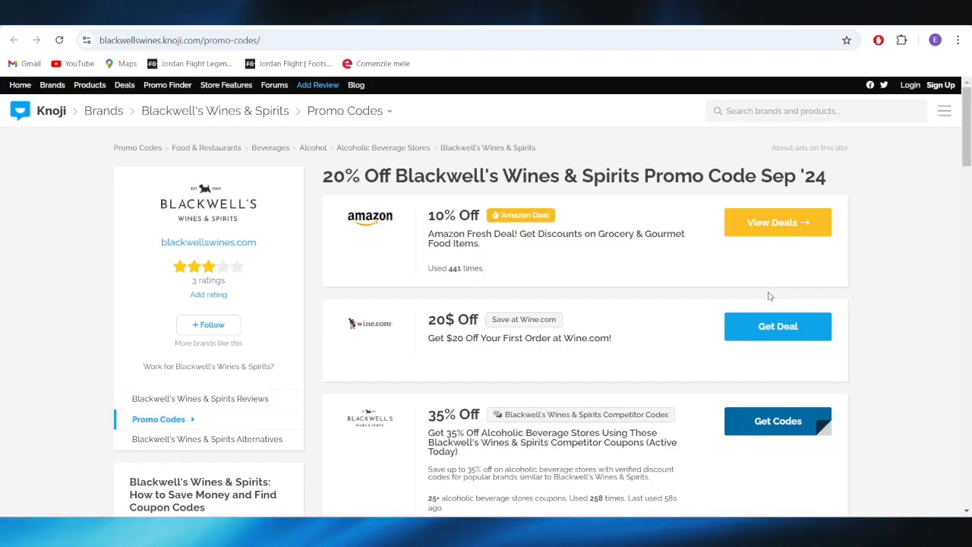
{"action": "scroll", "scroll_direction": "down", "scroll_amount": 3}
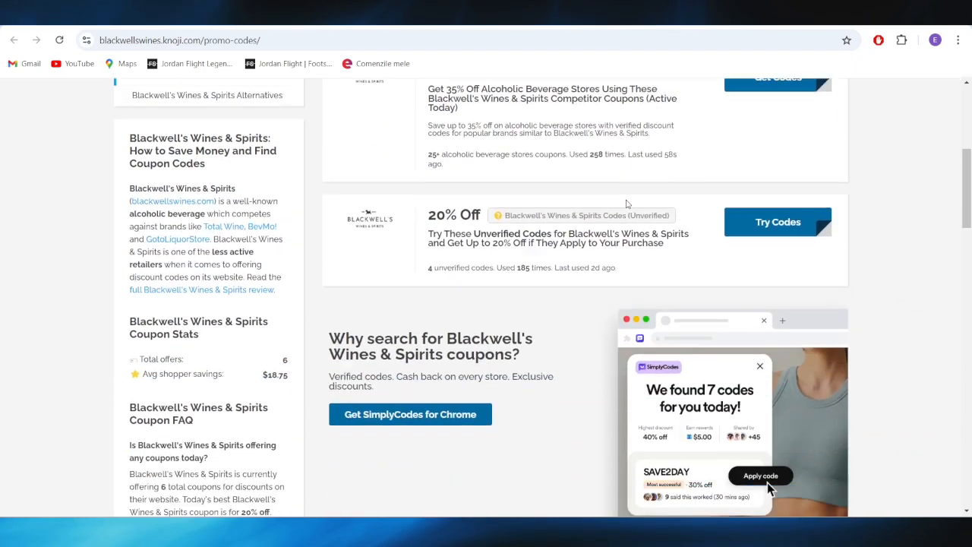
{"action": "scroll", "scroll_direction": "down", "scroll_amount": 3}
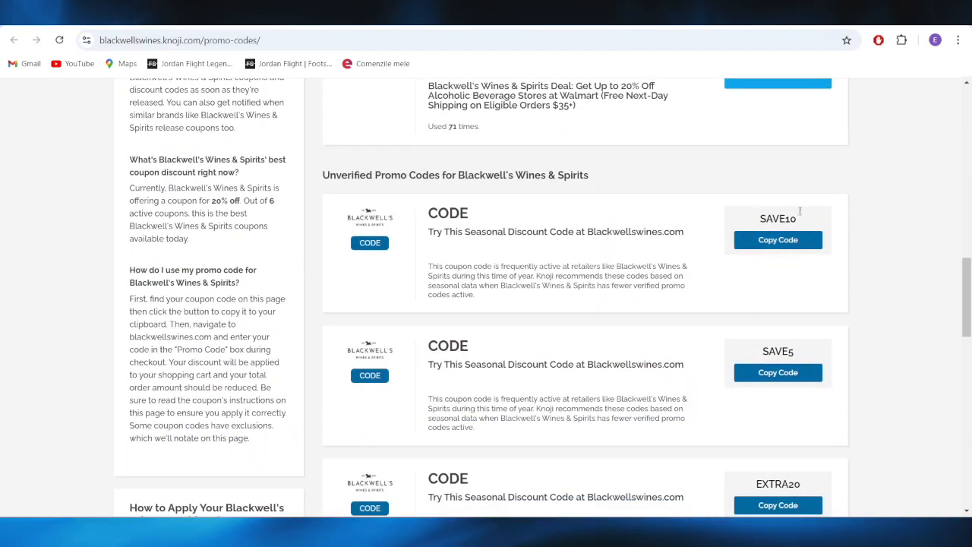
{"action": "scroll", "scroll_direction": "up", "scroll_amount": 3}
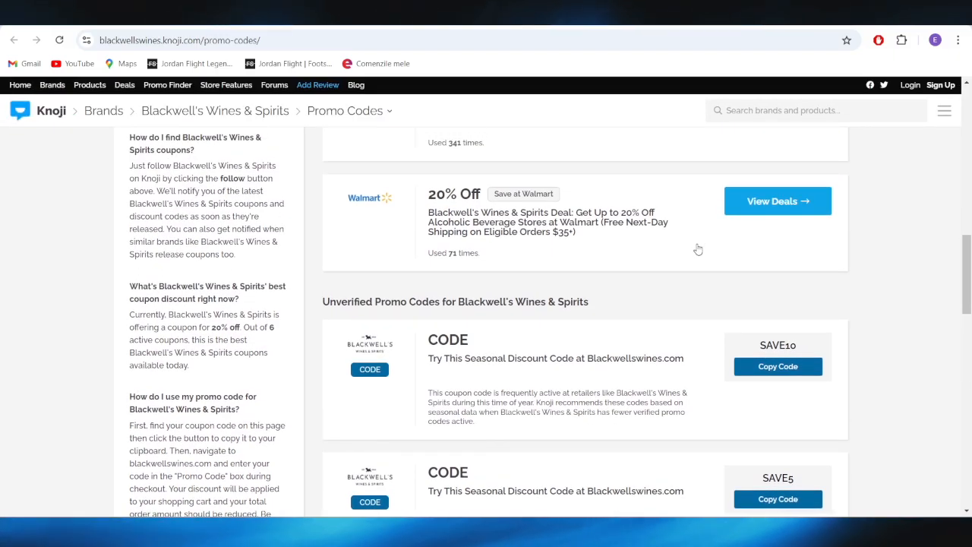
{"action": "left_click", "coordinate": [14, 40]}
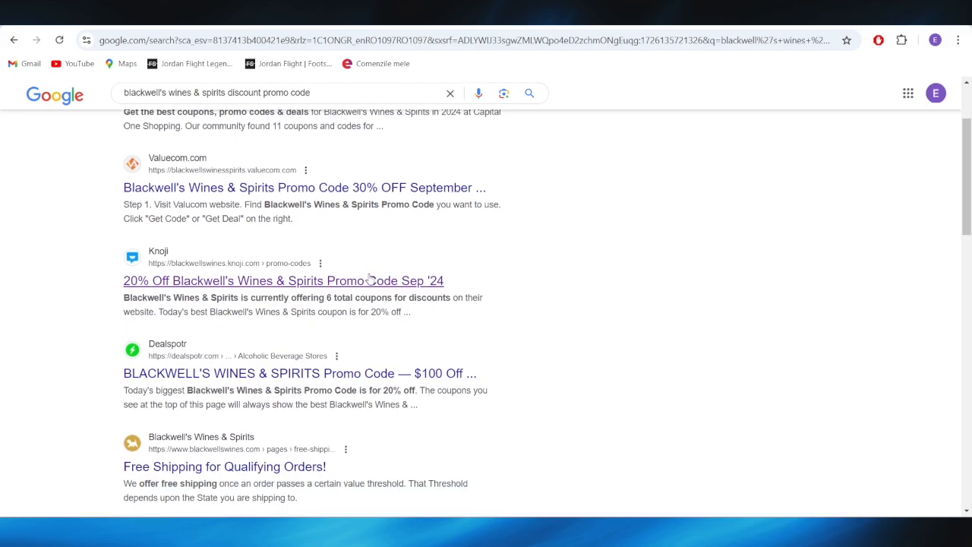
{"action": "scroll", "scroll_direction": "down", "scroll_amount": 3}
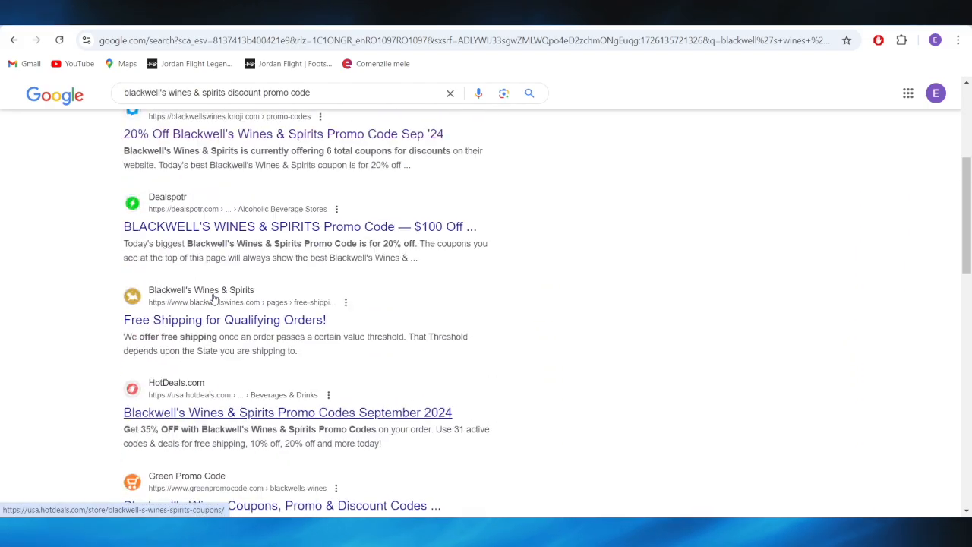
{"action": "scroll", "scroll_direction": "up", "scroll_amount": 3}
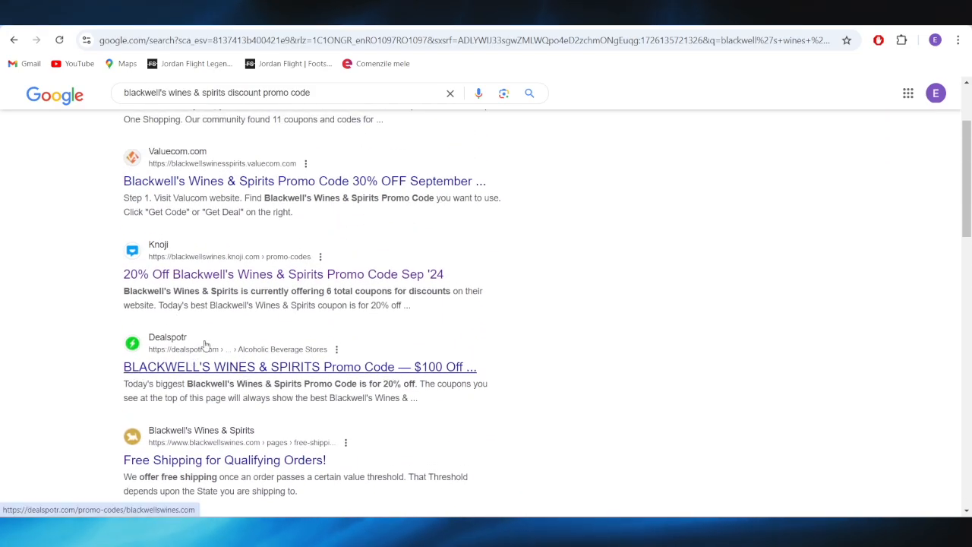
Reach Dealspotr's 20$ Off Top Pick Wine.com card with its Activate Deal button
{"action": "left_click", "coordinate": [300, 367]}
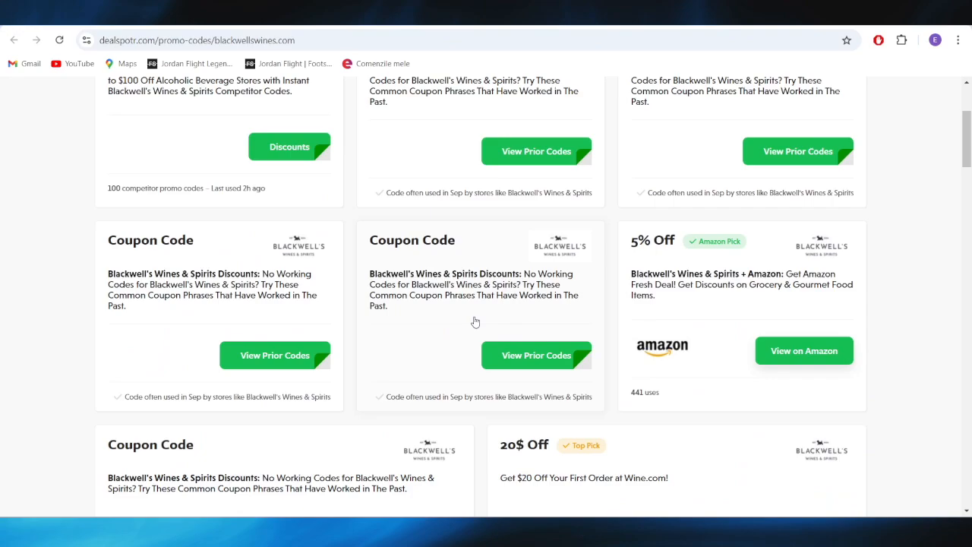
{"action": "scroll", "scroll_direction": "down", "scroll_amount": 3}
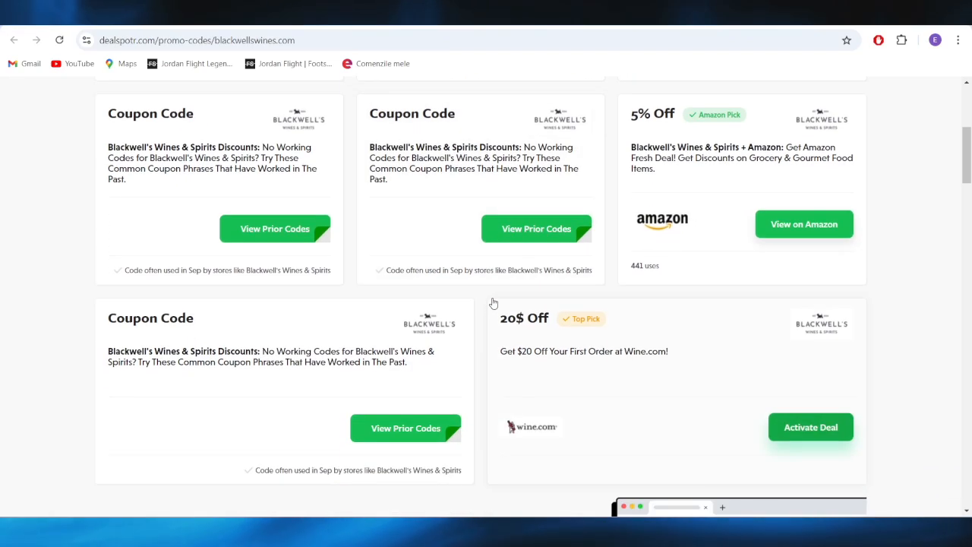
{"action": "scroll", "scroll_direction": "down", "scroll_amount": 3}
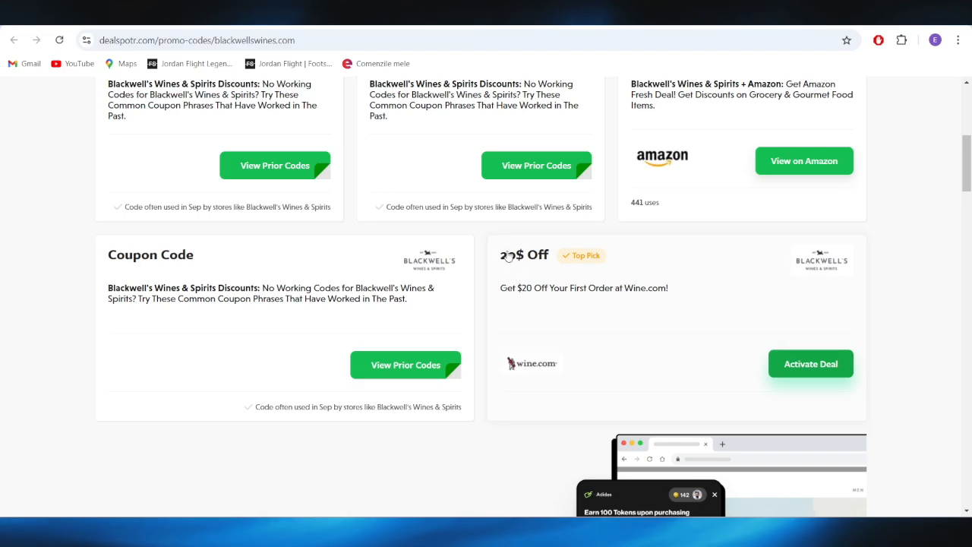
{"action": "mouse_move", "coordinate": [817, 363]}
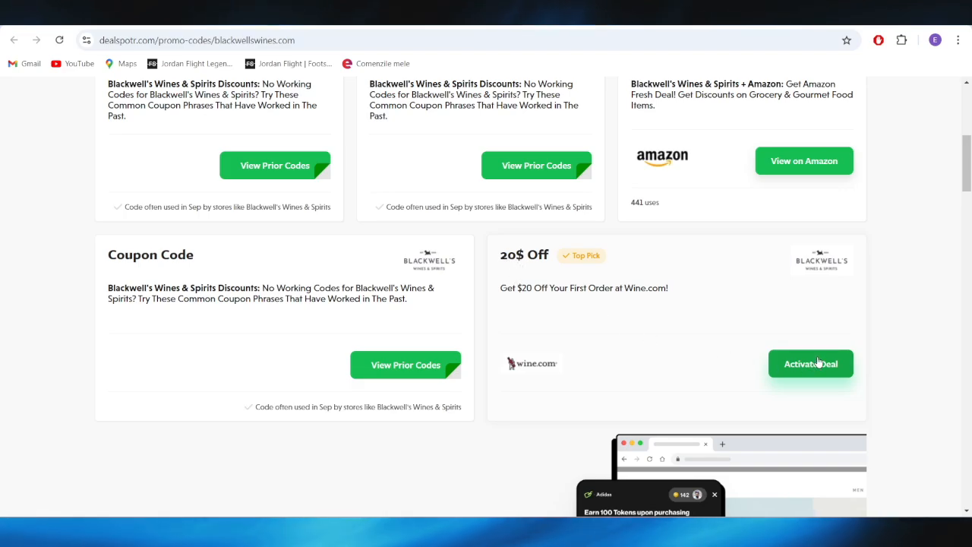
Activate the 20$ Off Wine.com deal and continue past the uBlock warning to blackwellswines.com
{"action": "left_click", "coordinate": [810, 363]}
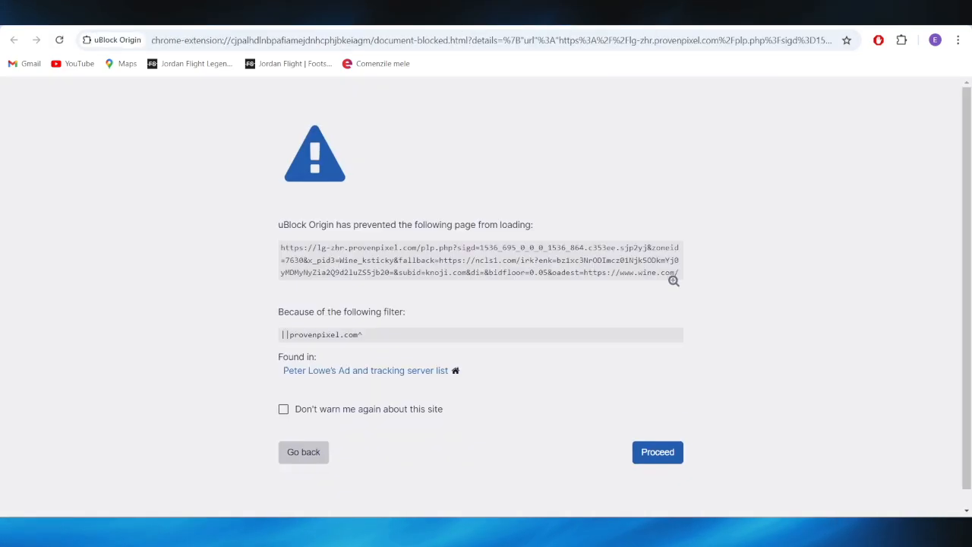
{"action": "left_click", "coordinate": [657, 452]}
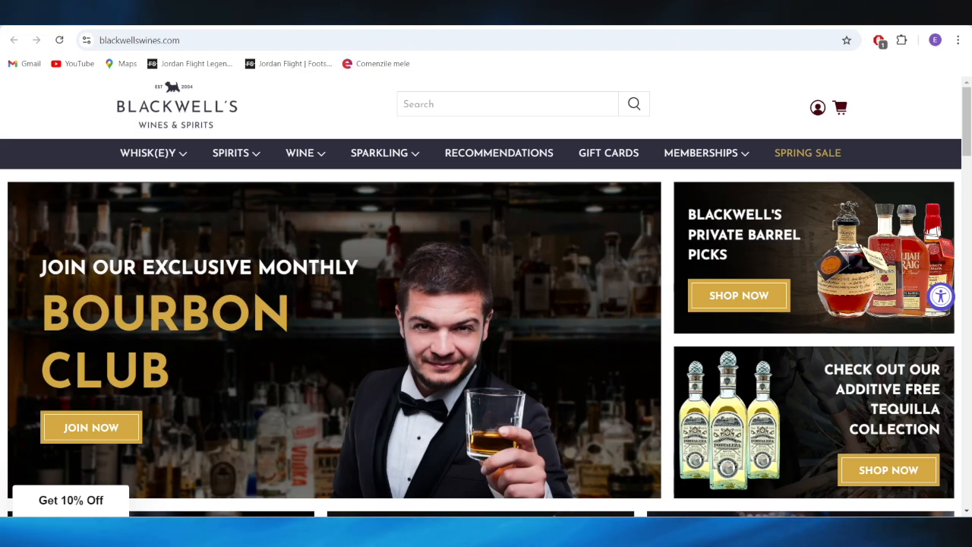
{"action": "mouse_move", "coordinate": [738, 295]}
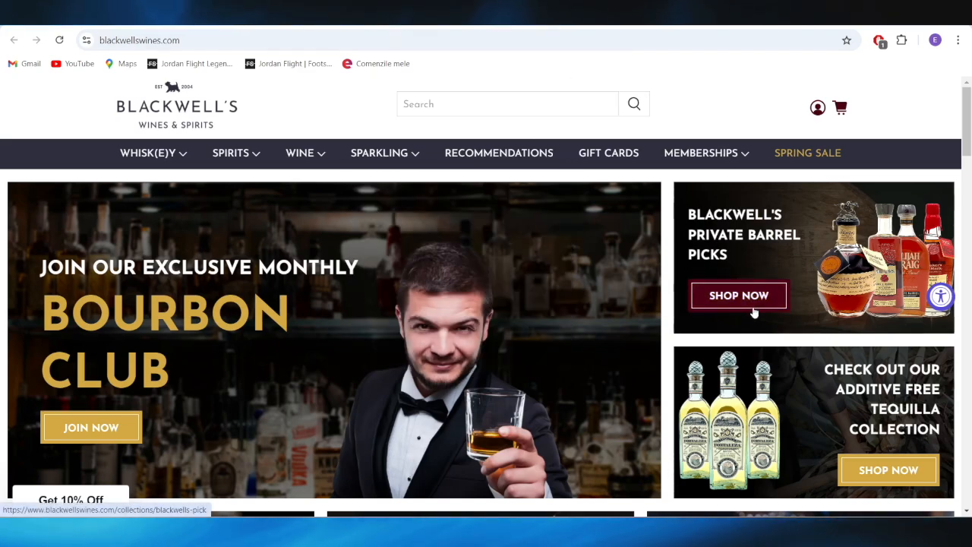